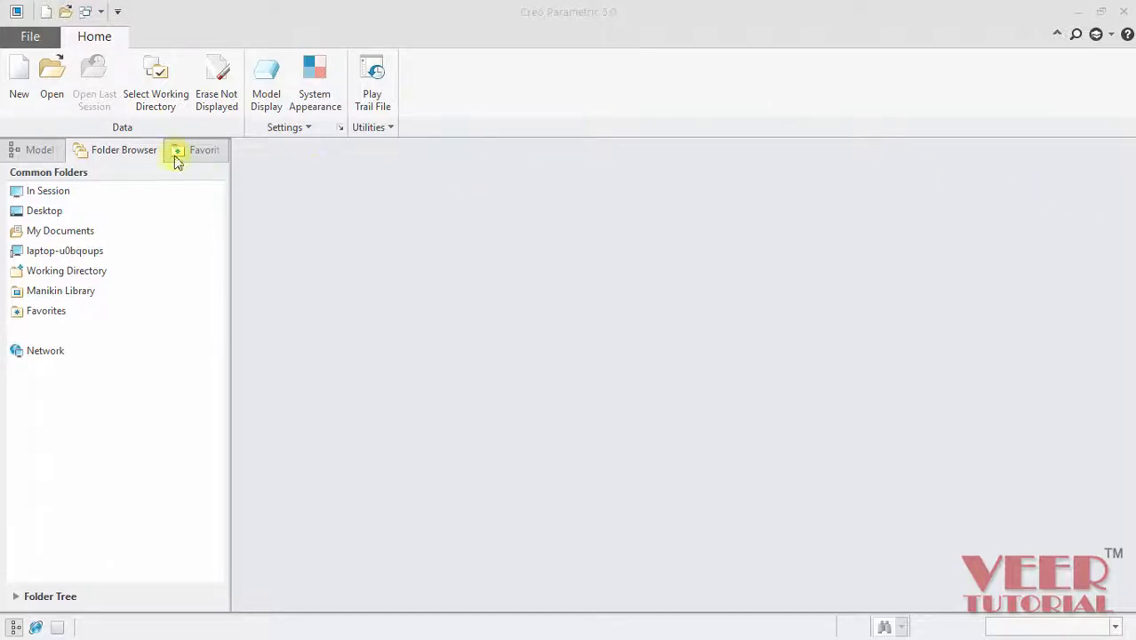
Open the existing part prt0001.prt from the Public Documents folder.
left_click(51, 80)
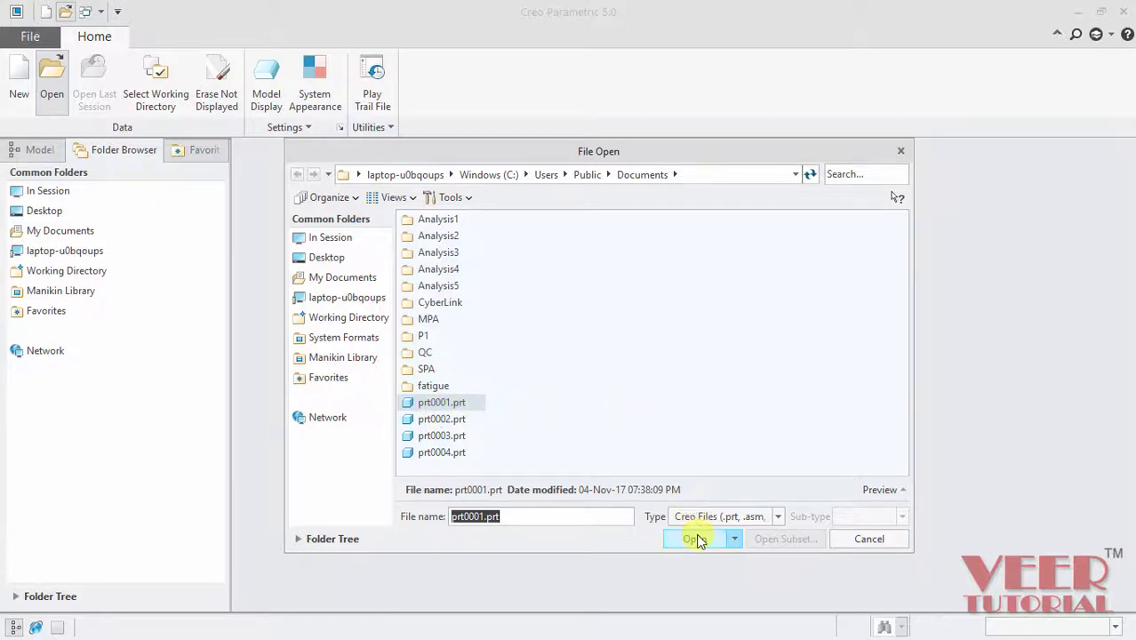
left_click(693, 538)
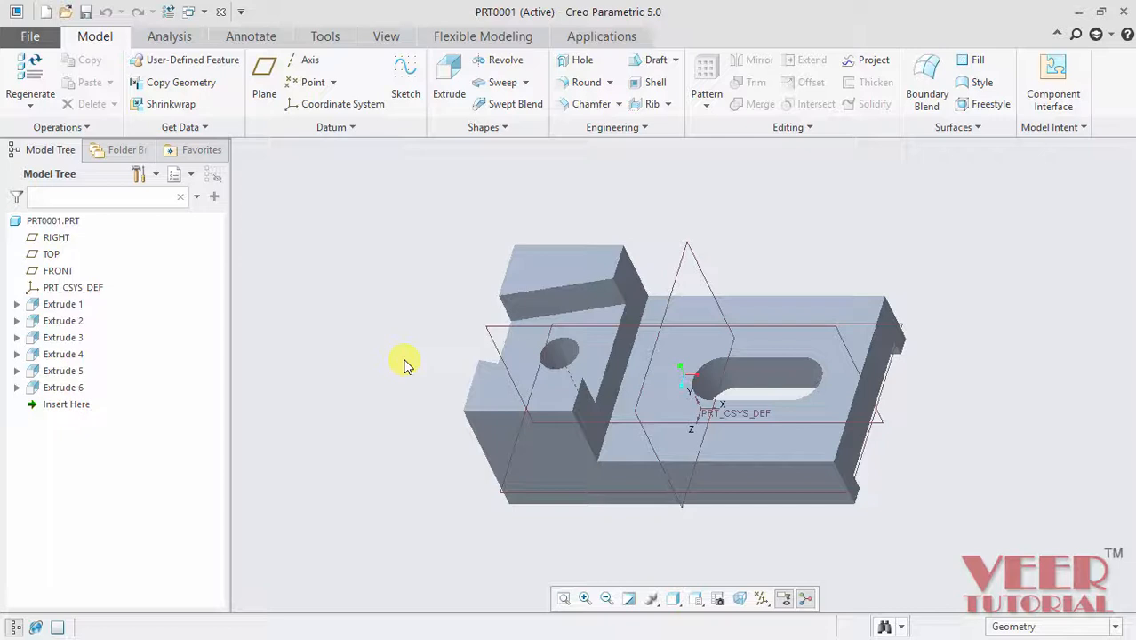
mouse_move(569, 359)
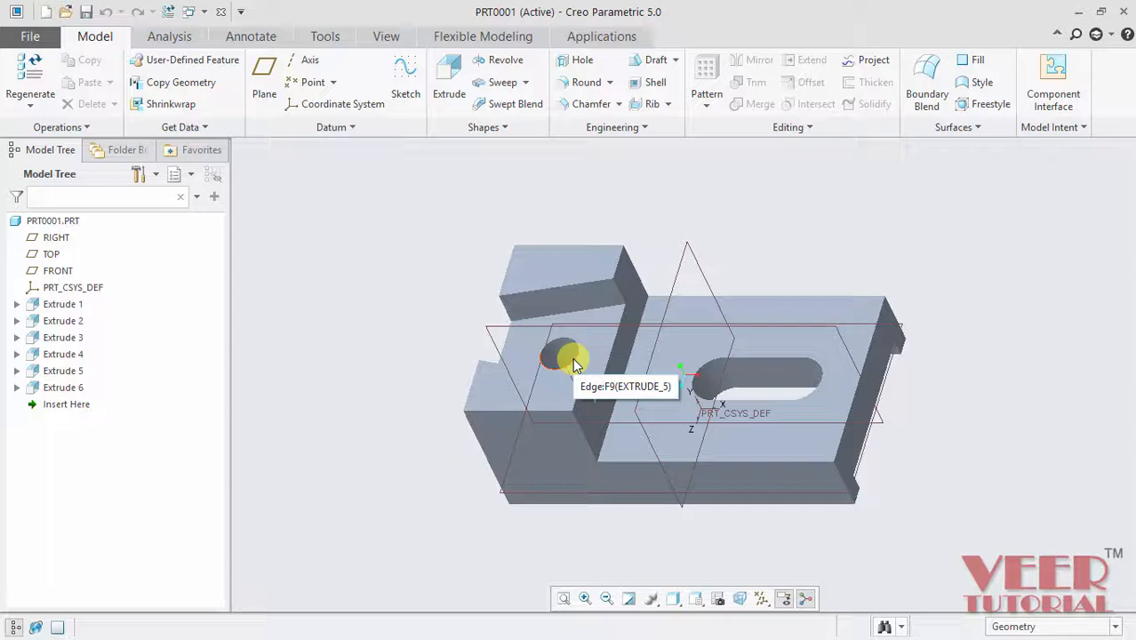
mouse_move(373, 341)
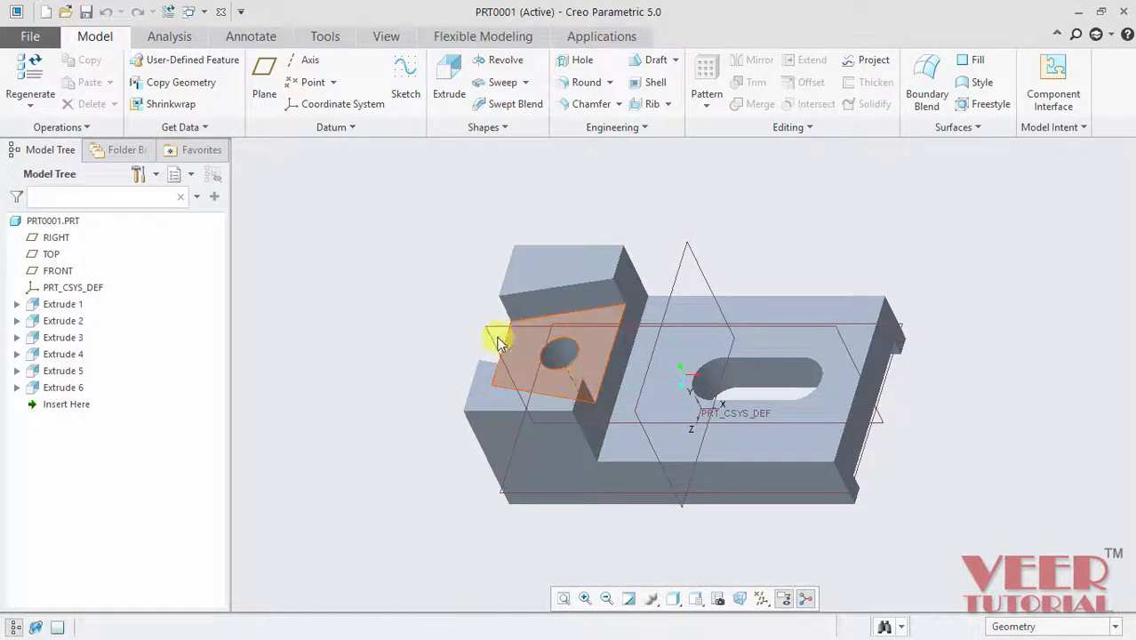
Select the face with the round hole and zoom the part in, then back out.
left_click(560, 355)
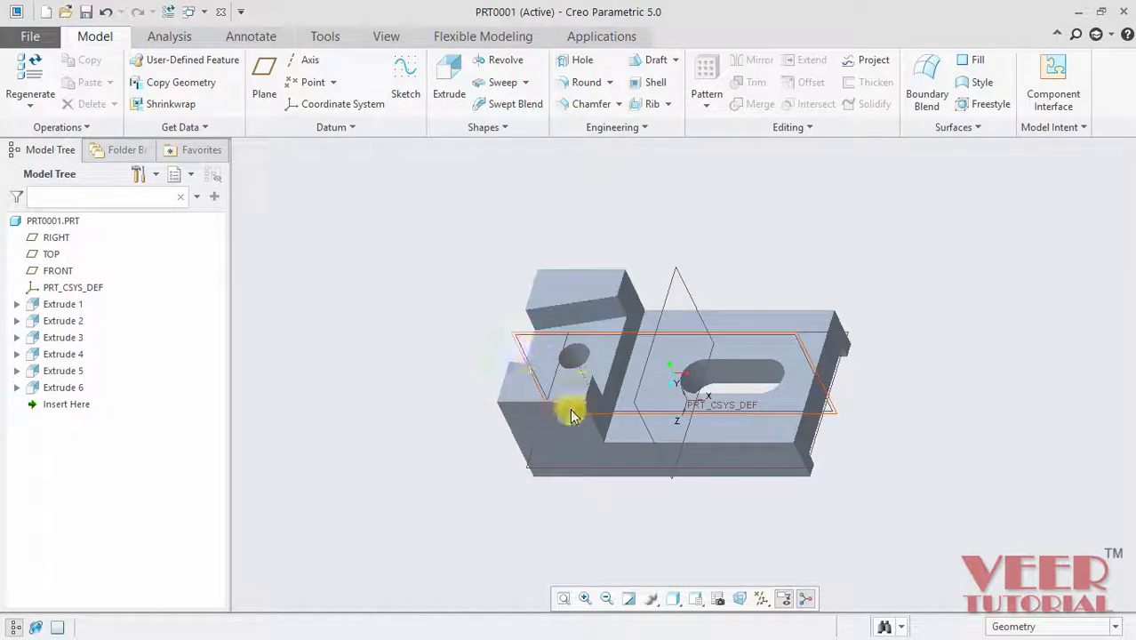
mouse_move(586, 352)
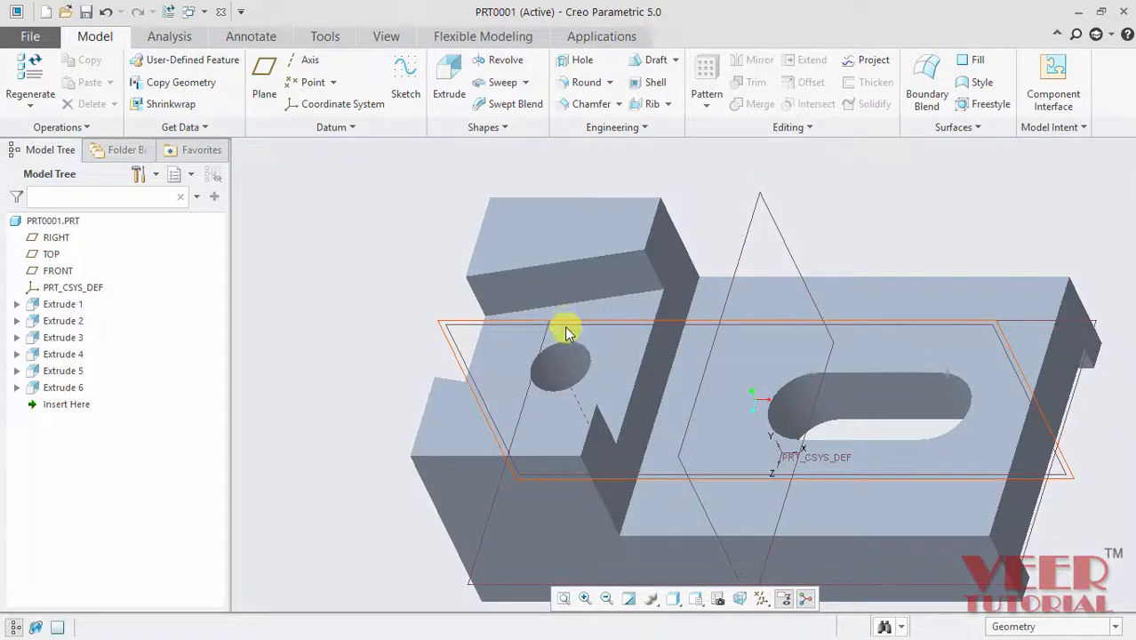
scroll("down", 3)
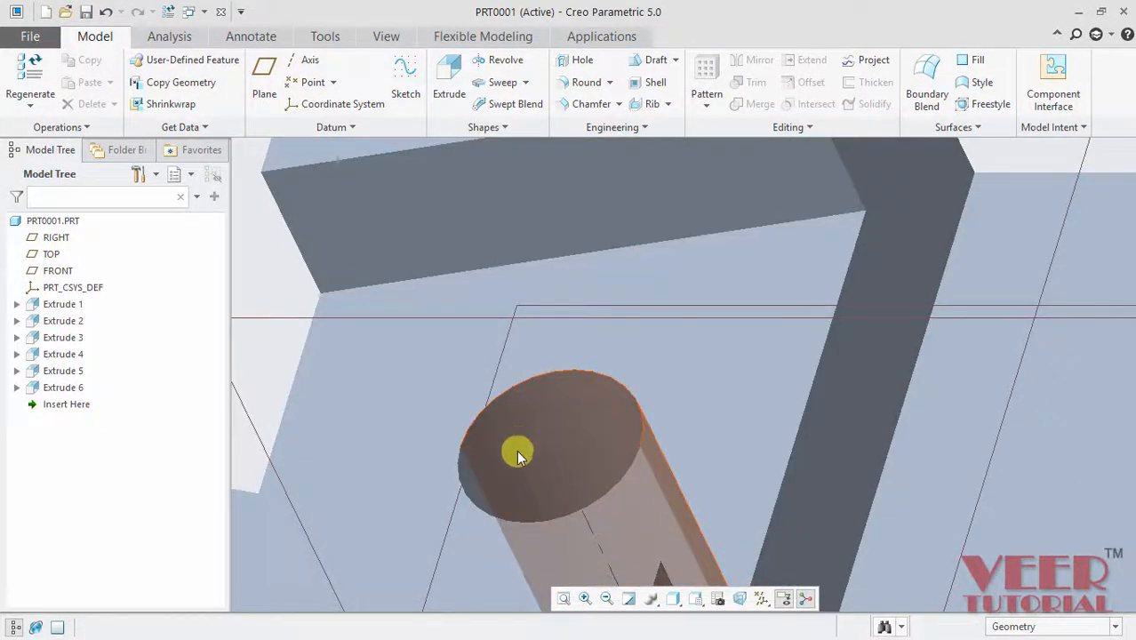
mouse_move(569, 420)
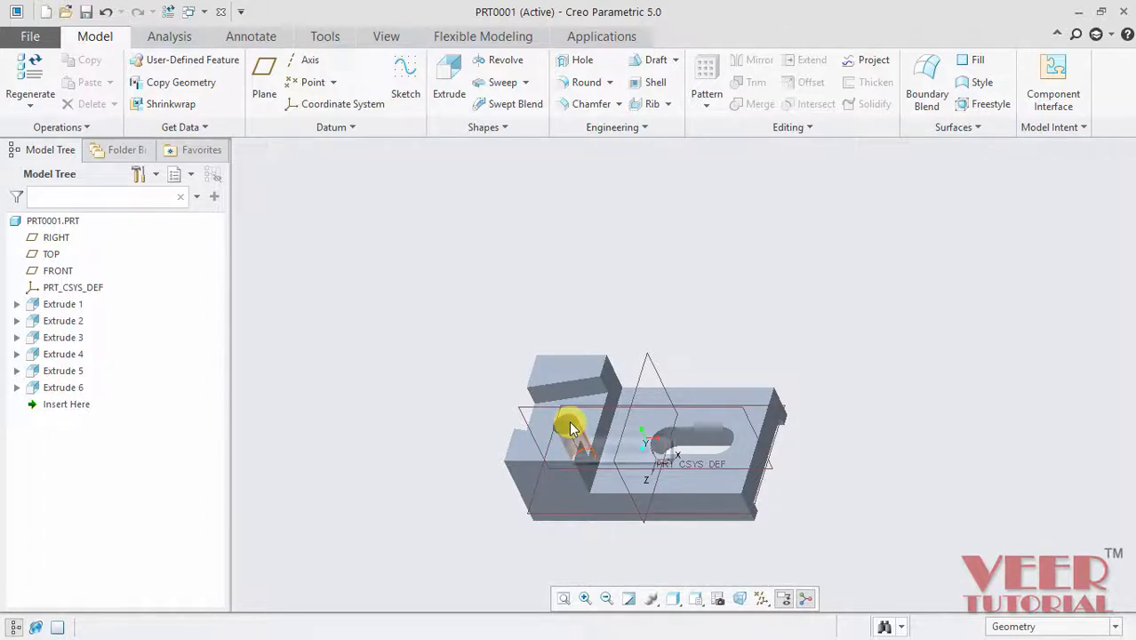
mouse_move(693, 444)
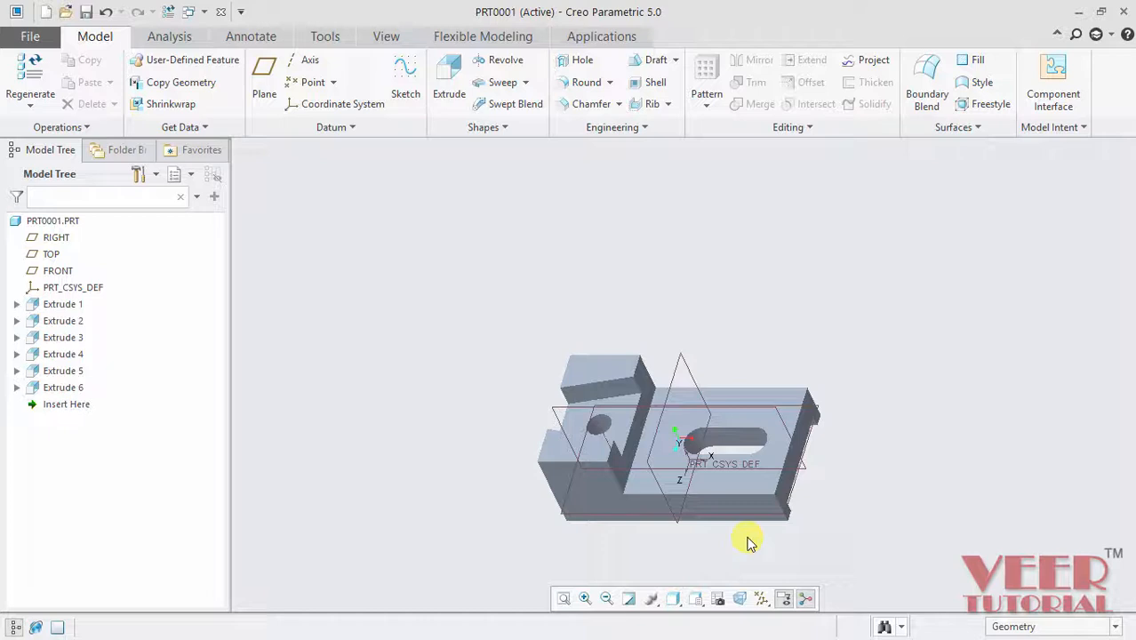
mouse_move(675, 558)
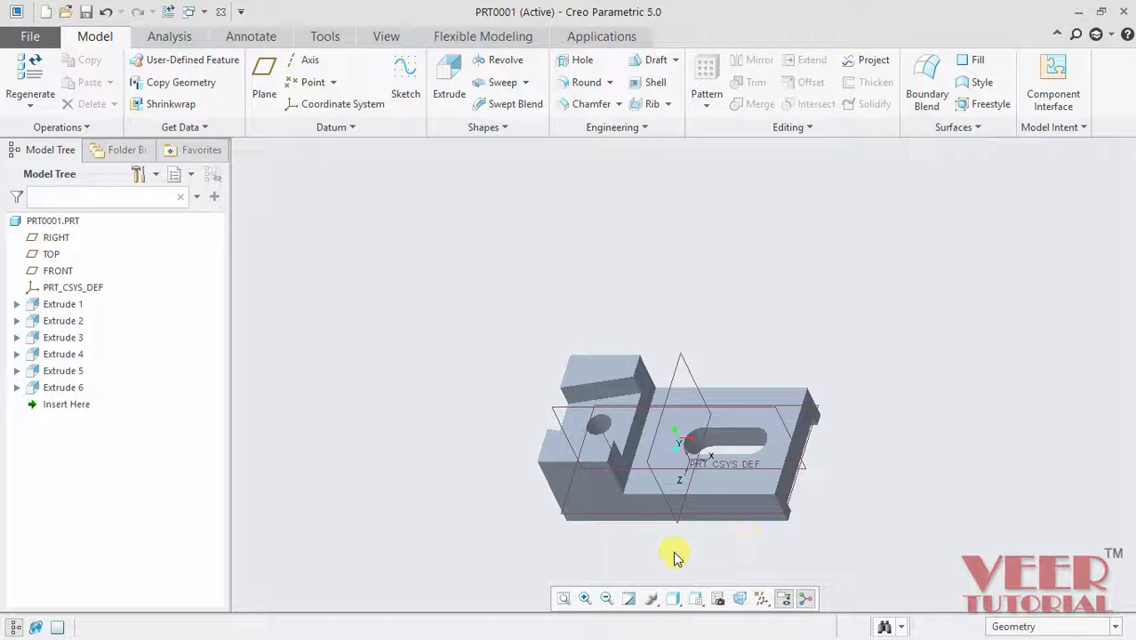
mouse_move(679, 541)
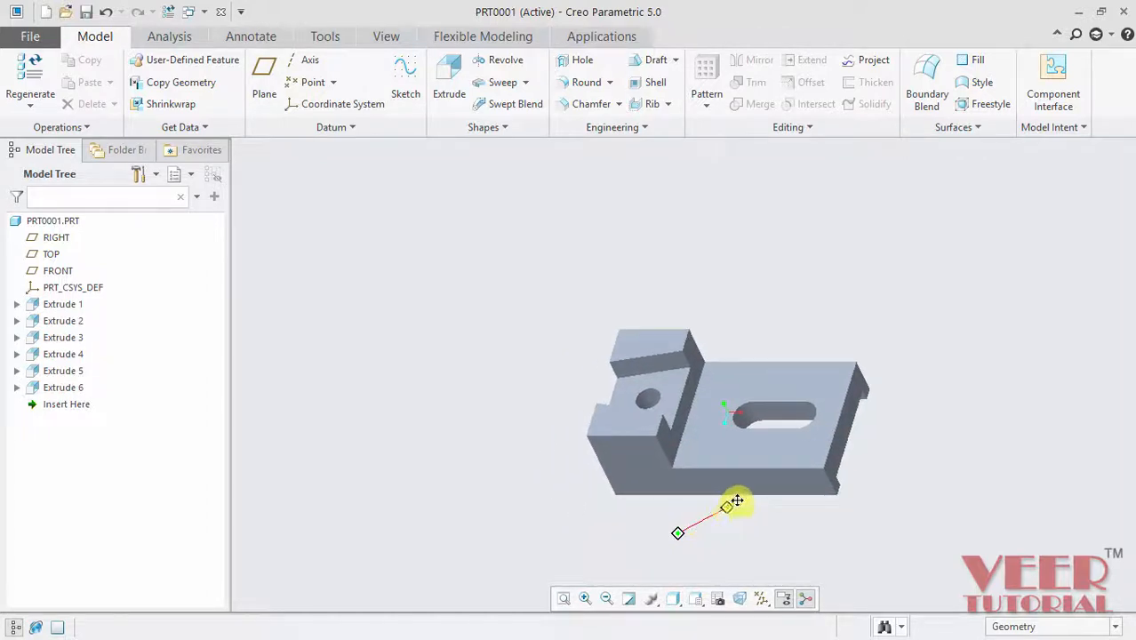
Pan the part up, left and far right, then back near the centre of the window.
left_click_drag(738, 502, 743, 434)
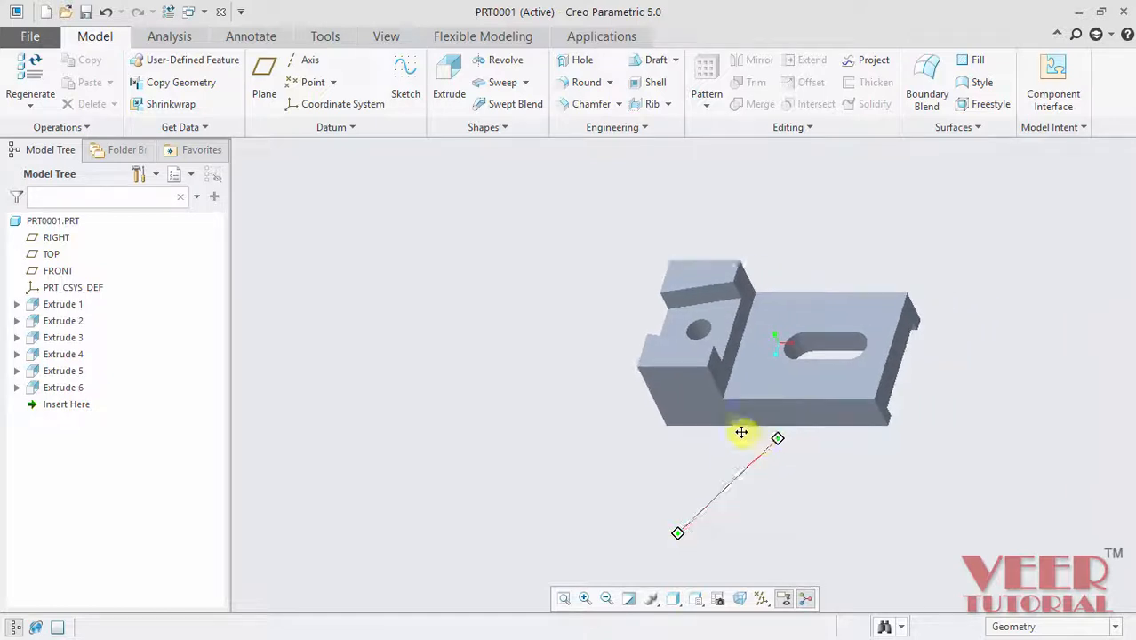
left_click_drag(741, 434, 697, 420)
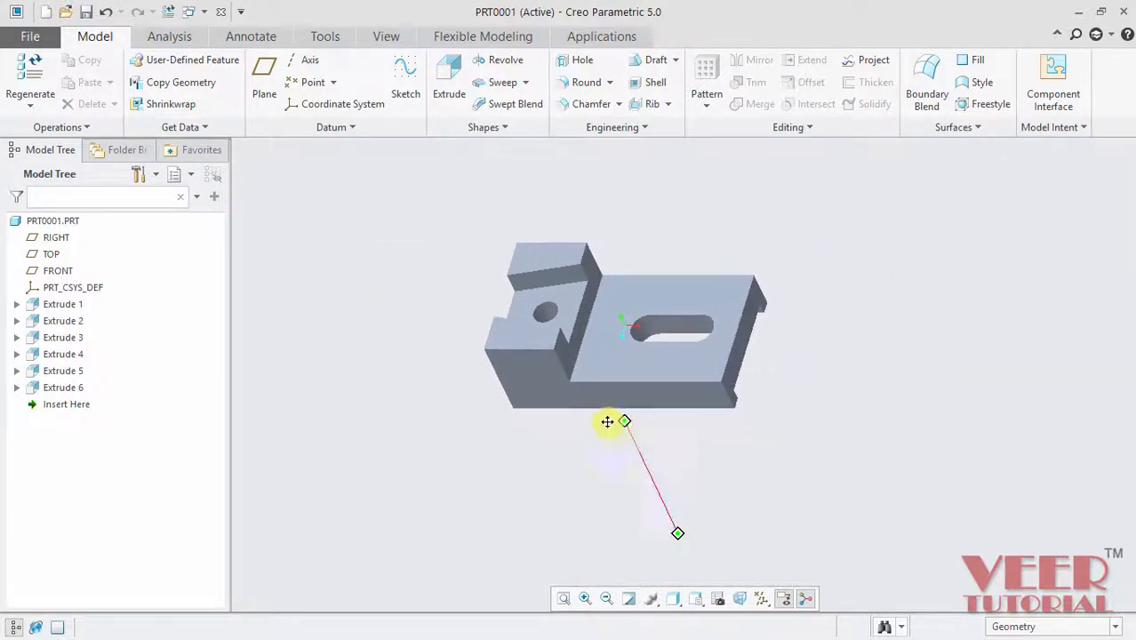
left_click_drag(608, 422, 909, 432)
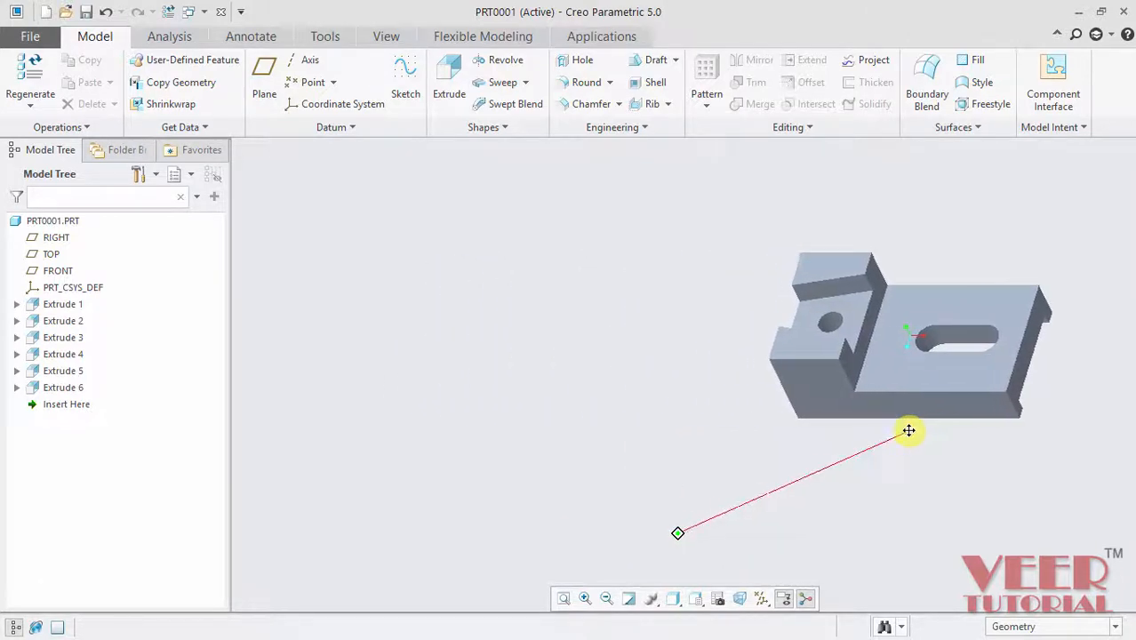
left_click_drag(910, 432, 626, 437)
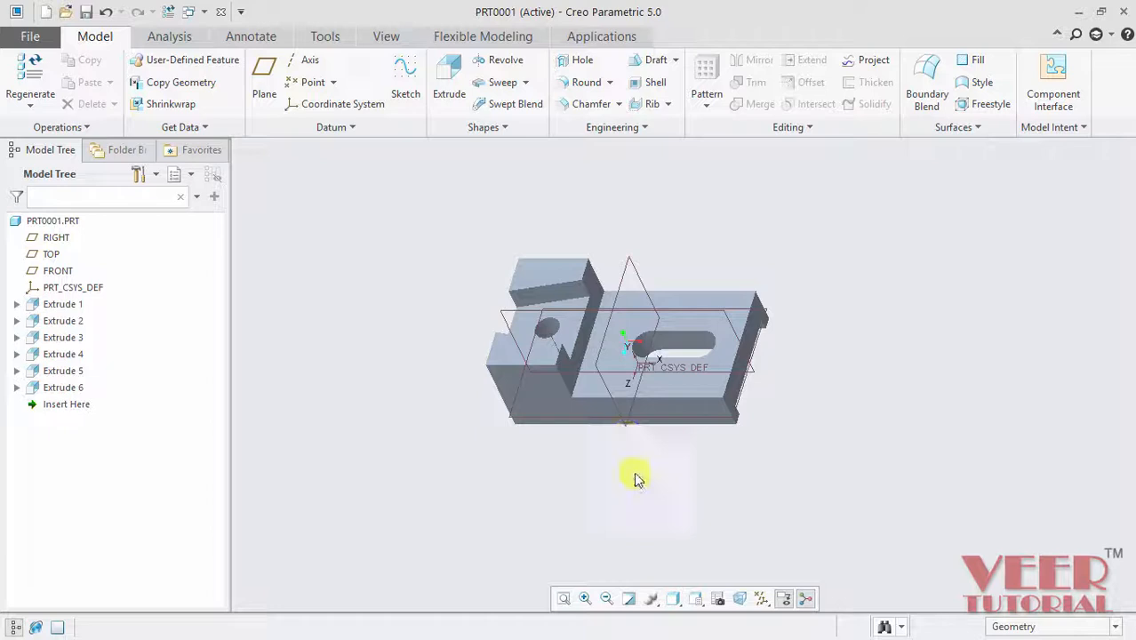
mouse_move(684, 483)
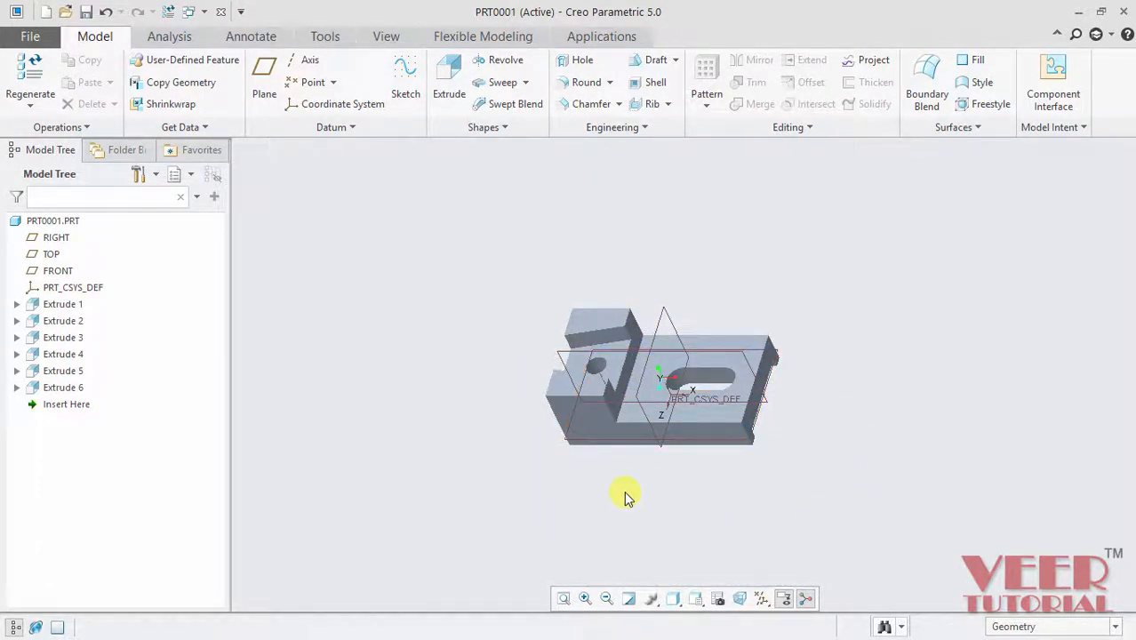
mouse_move(832, 444)
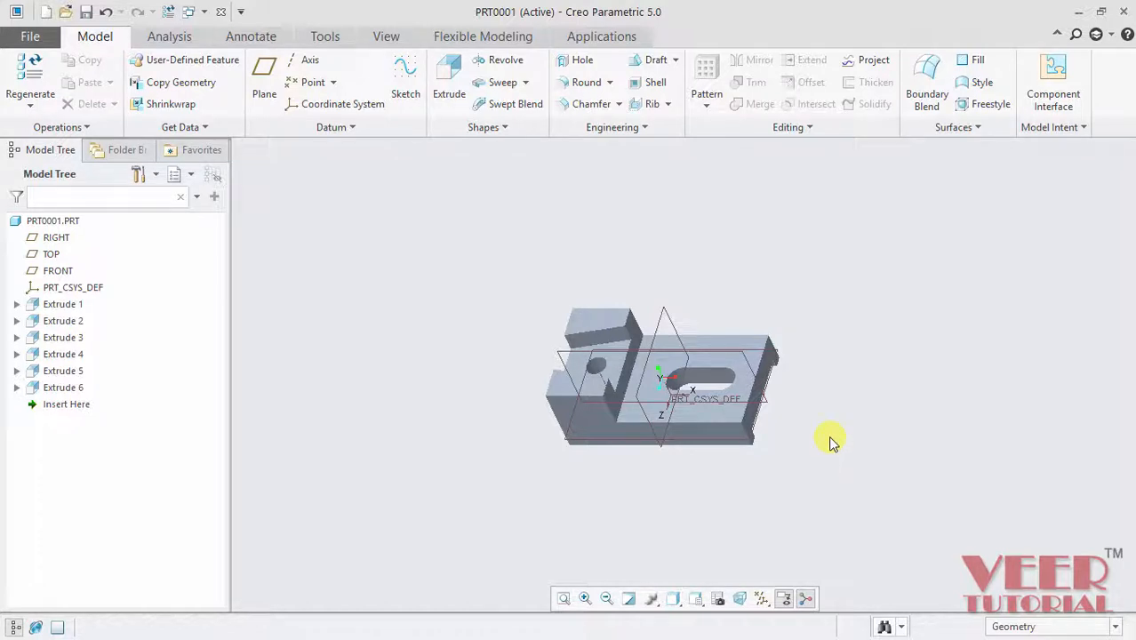
Spin the part through front, underside and side views to an angled isometric-style orientation.
left_click_drag(832, 441, 844, 347)
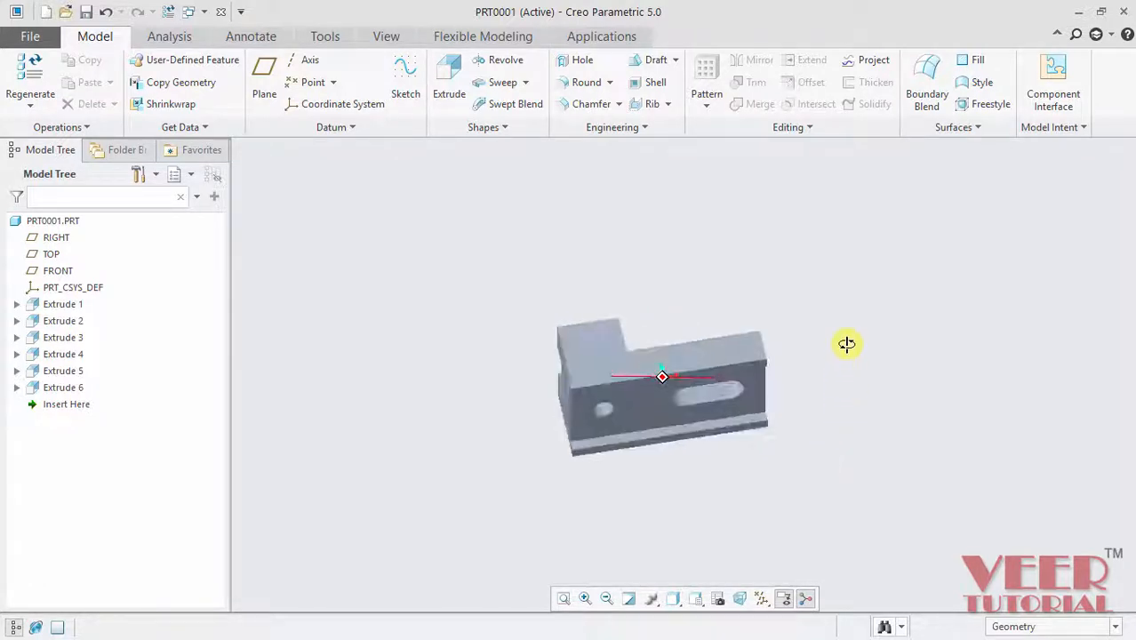
left_click_drag(846, 345, 787, 478)
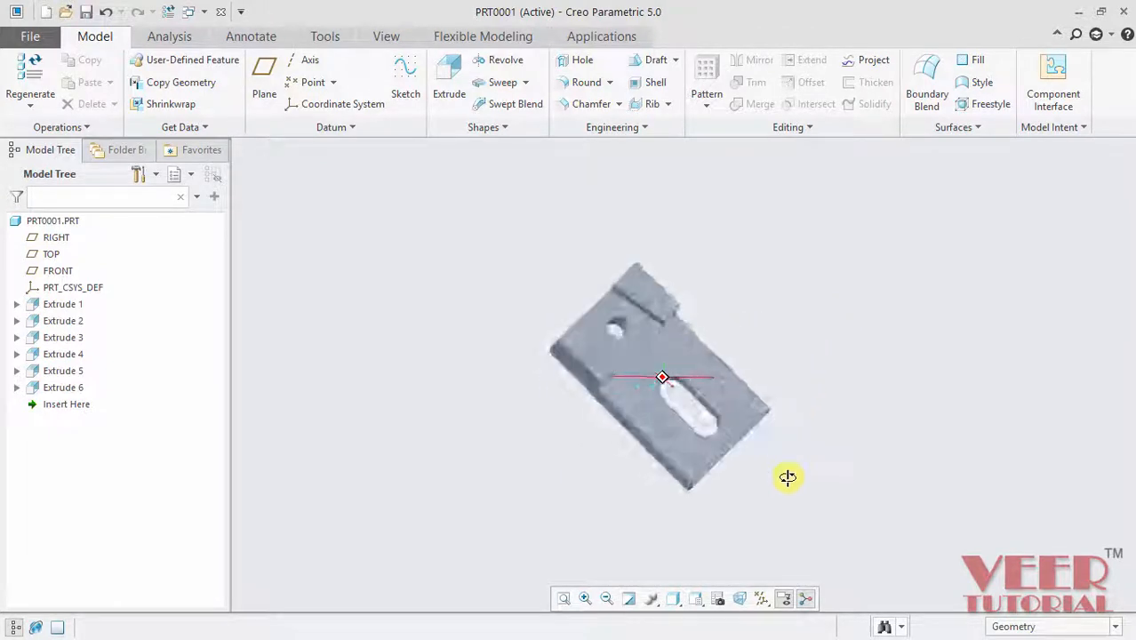
left_click_drag(787, 476, 815, 441)
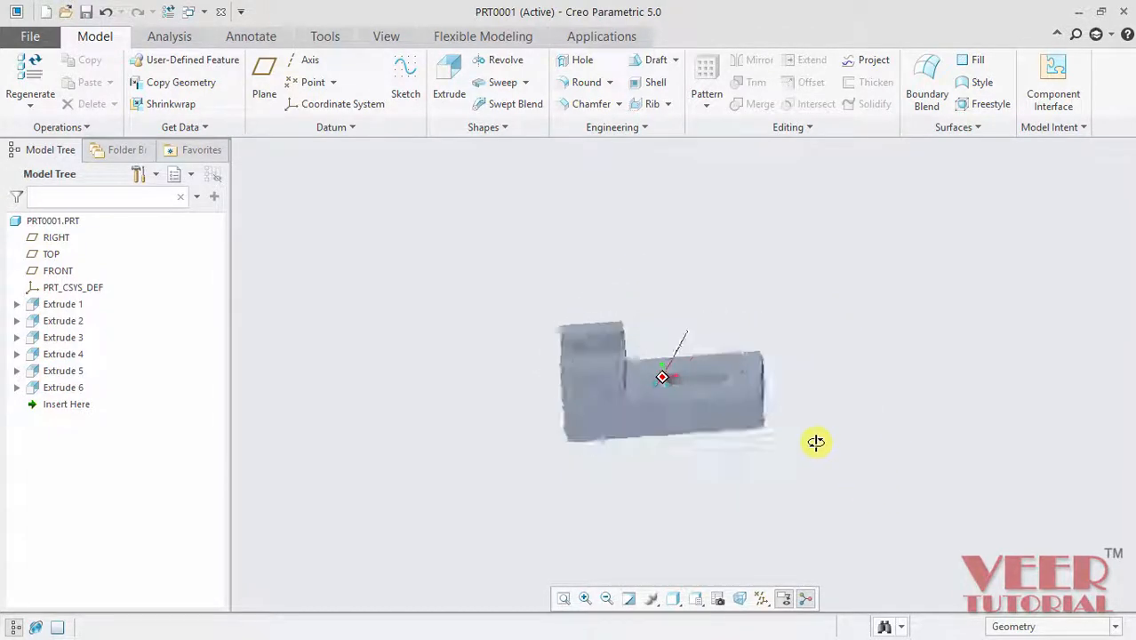
left_click_drag(816, 441, 682, 261)
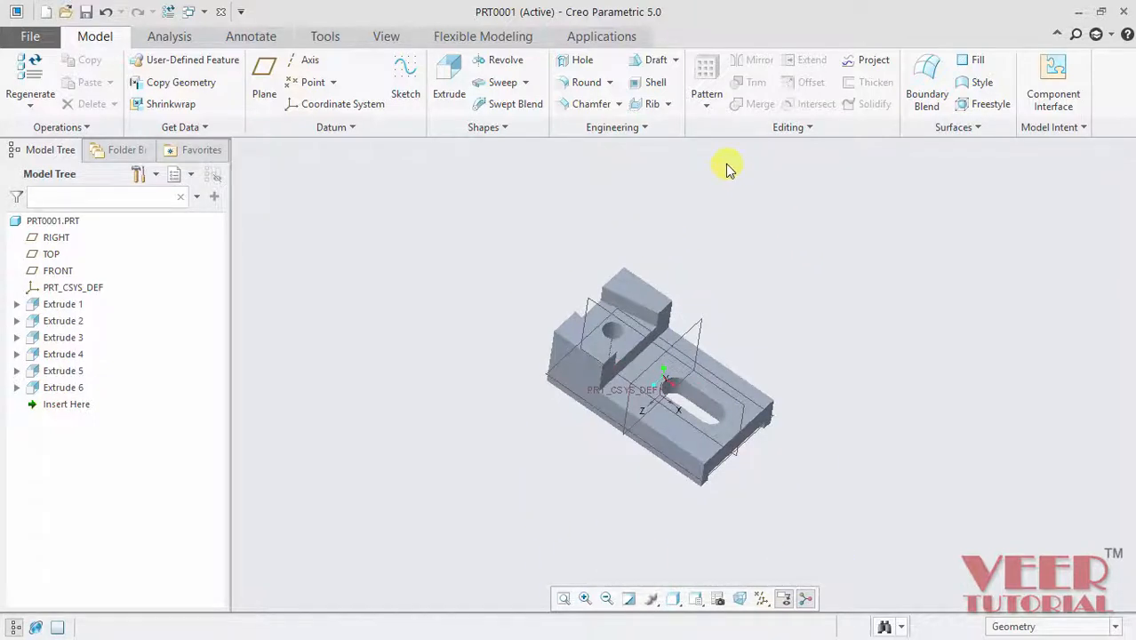
mouse_move(889, 565)
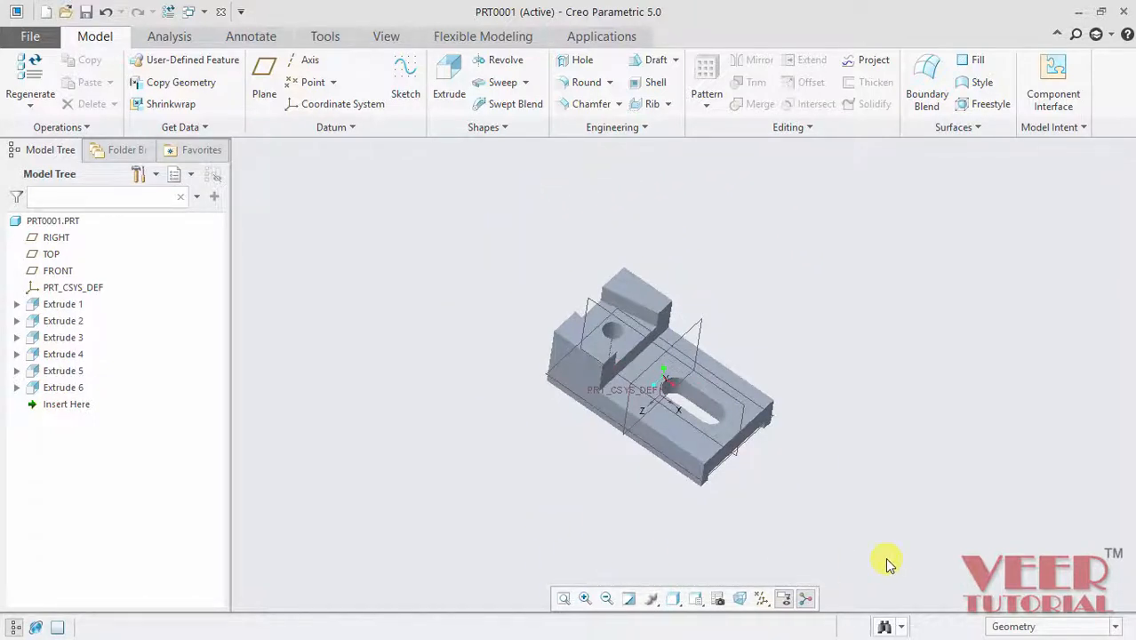